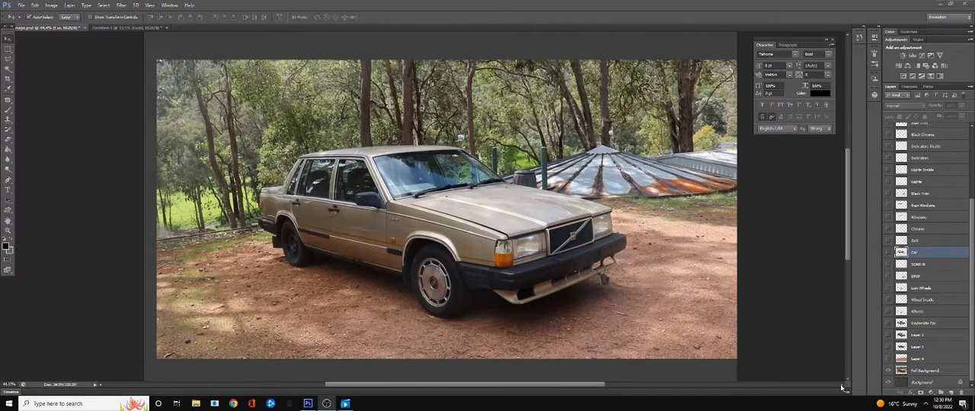
mouse_move(672, 385)
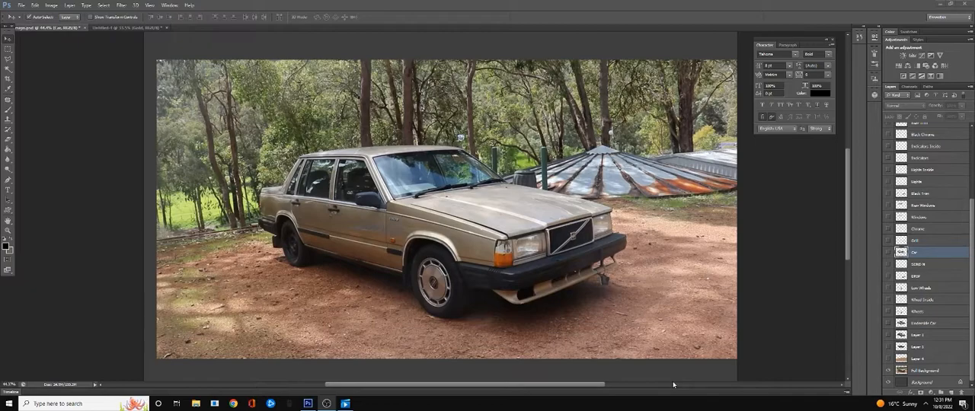
mouse_move(635, 390)
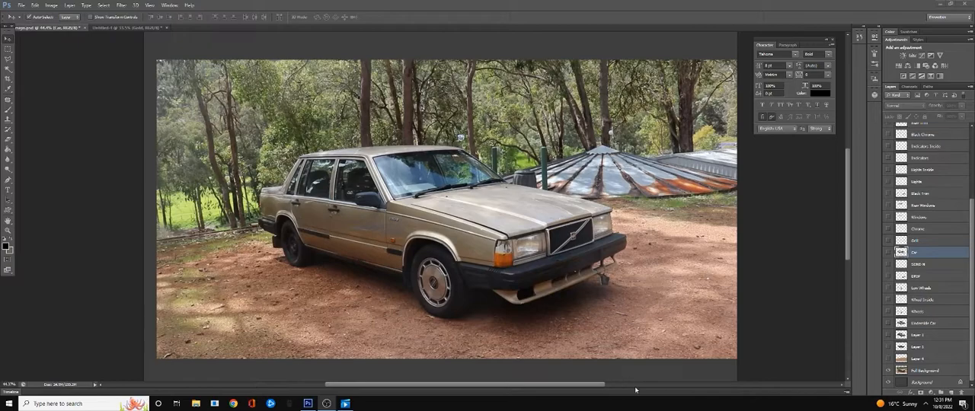
mouse_move(491, 345)
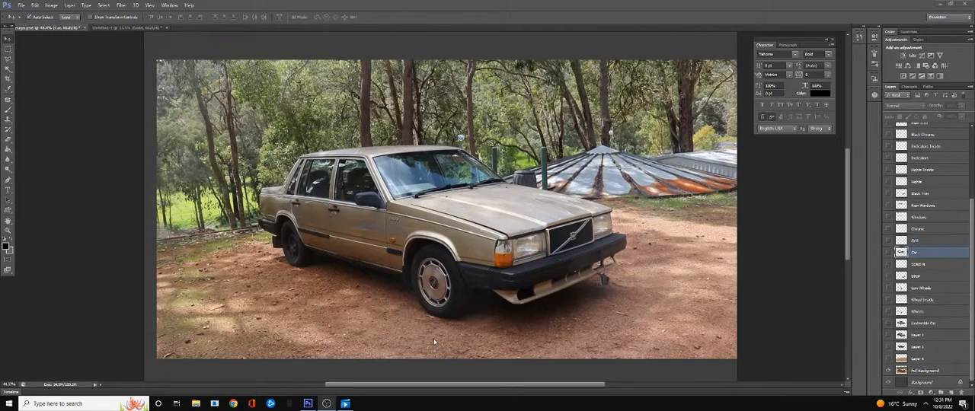
mouse_move(609, 280)
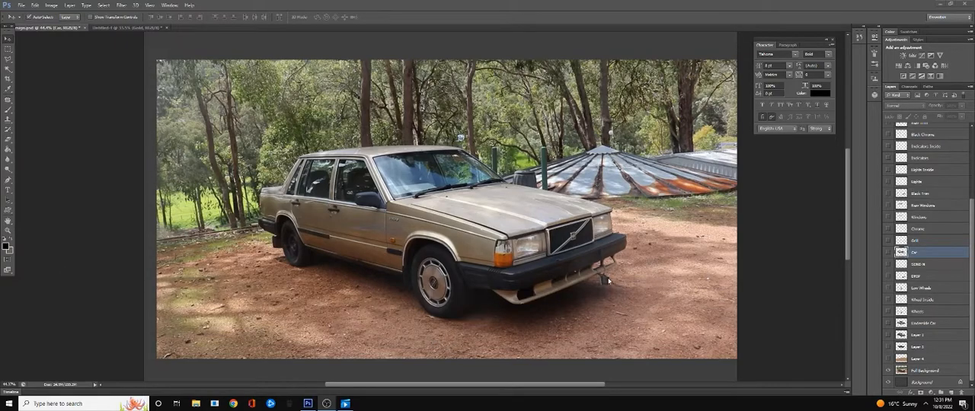
Show the traced cartoon Volvo part layers over the photo
click(887, 335)
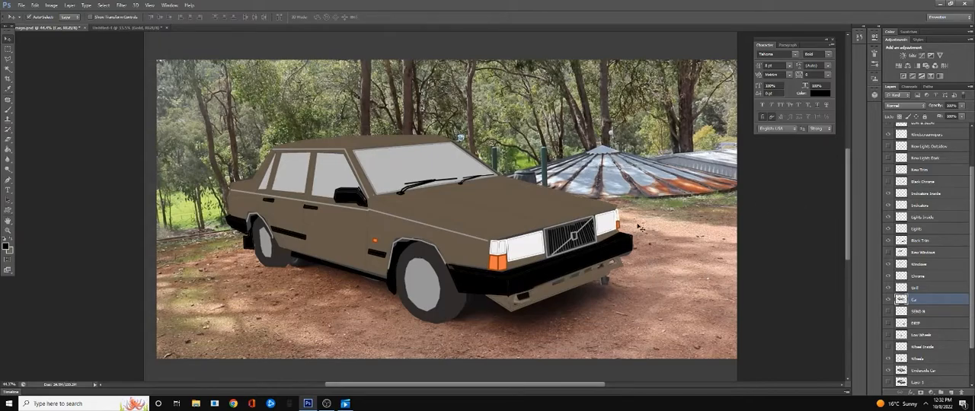
mouse_move(741, 206)
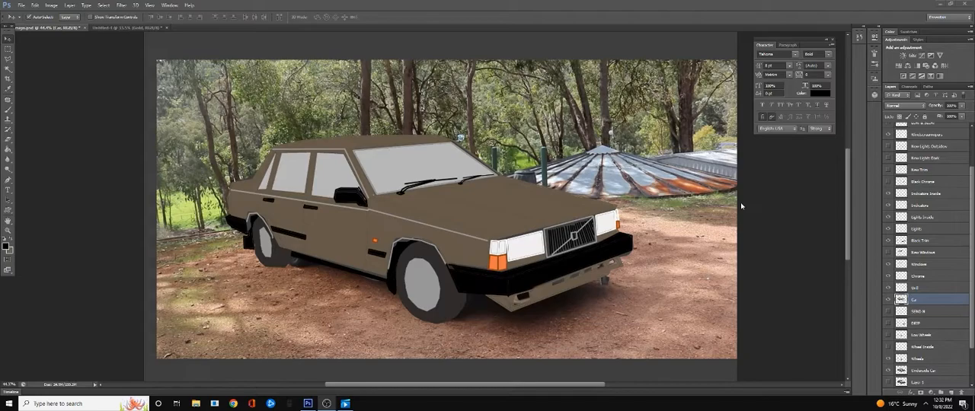
mouse_move(745, 209)
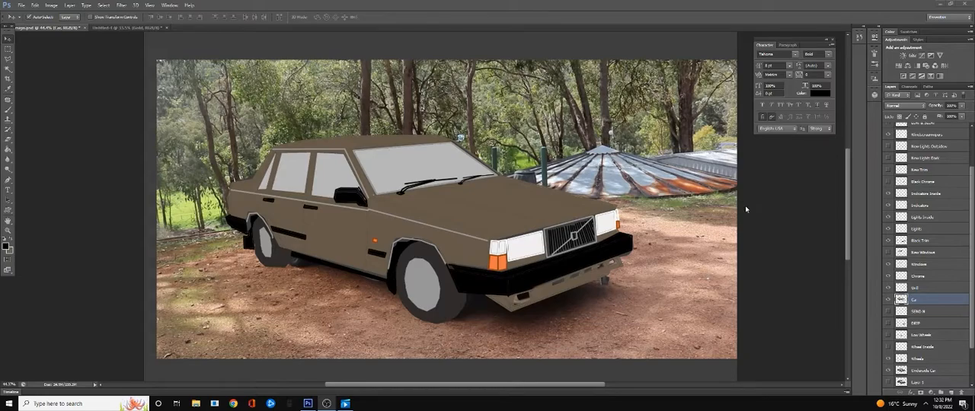
mouse_move(823, 257)
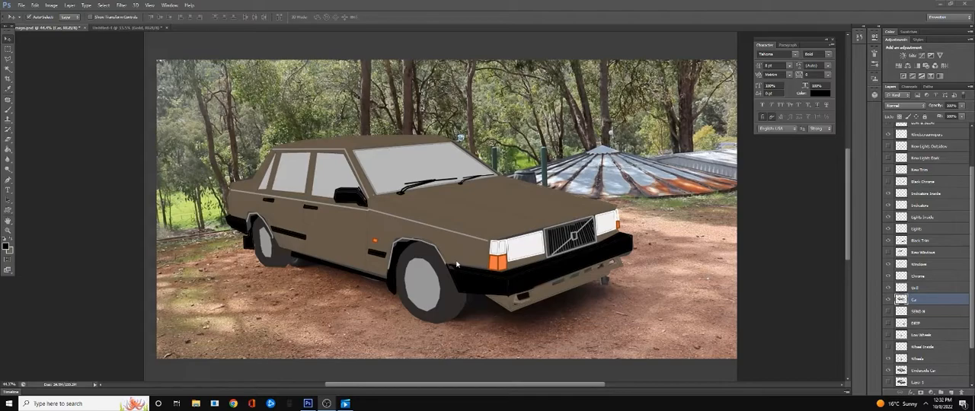
mouse_move(803, 292)
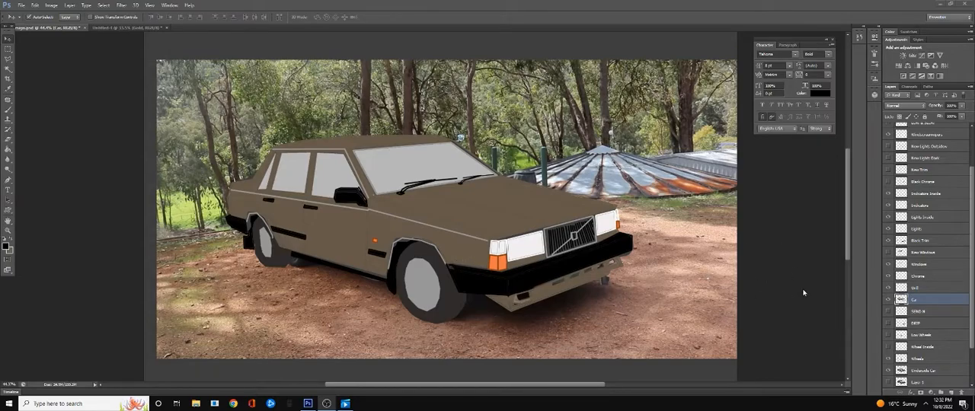
Show the black outline layer around the Volvo's body, windows, bumper and grille
click(887, 298)
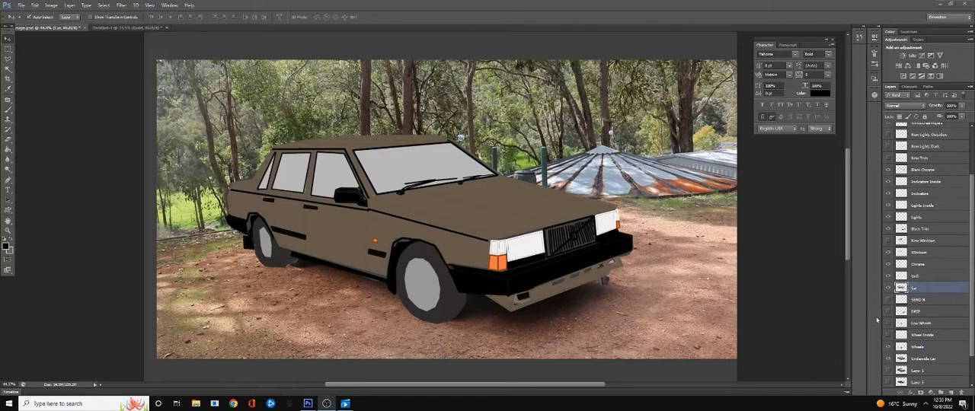
mouse_move(868, 317)
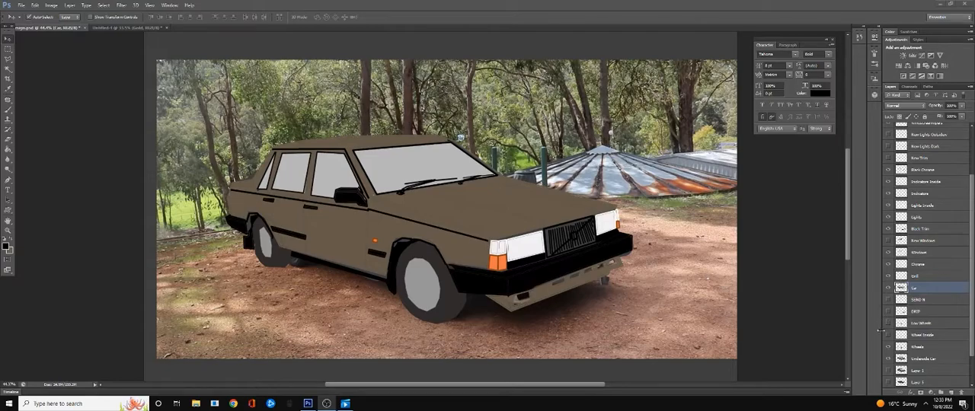
mouse_move(874, 323)
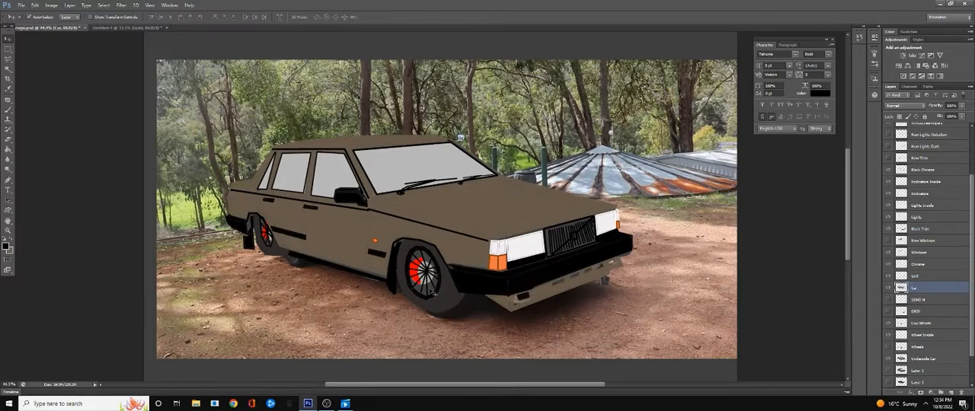
mouse_move(431, 293)
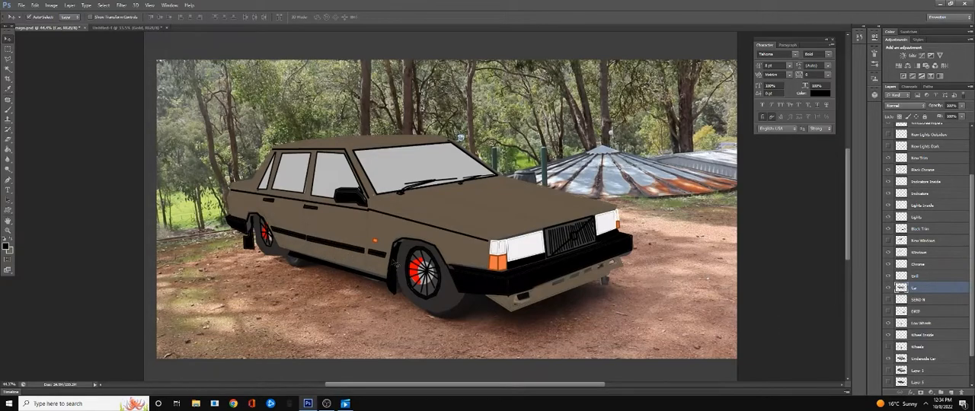
mouse_move(483, 219)
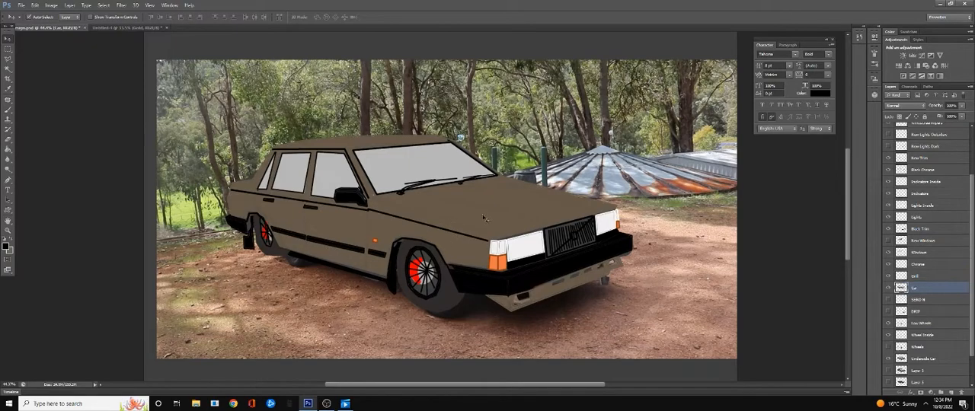
mouse_move(740, 254)
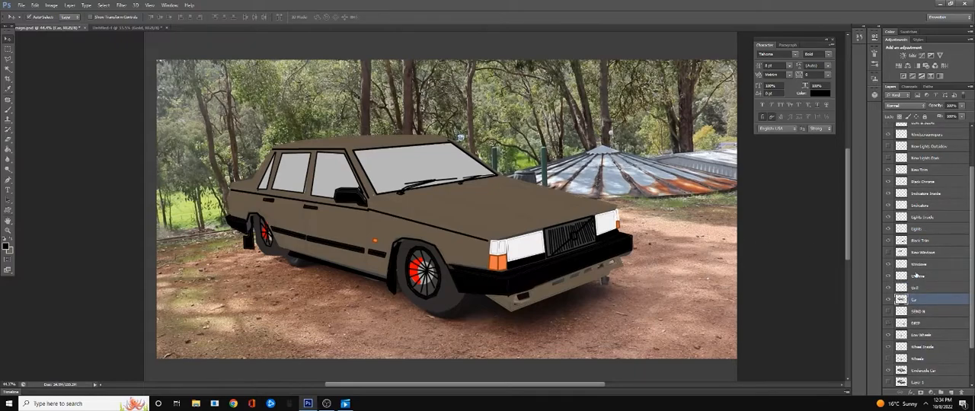
mouse_move(918, 275)
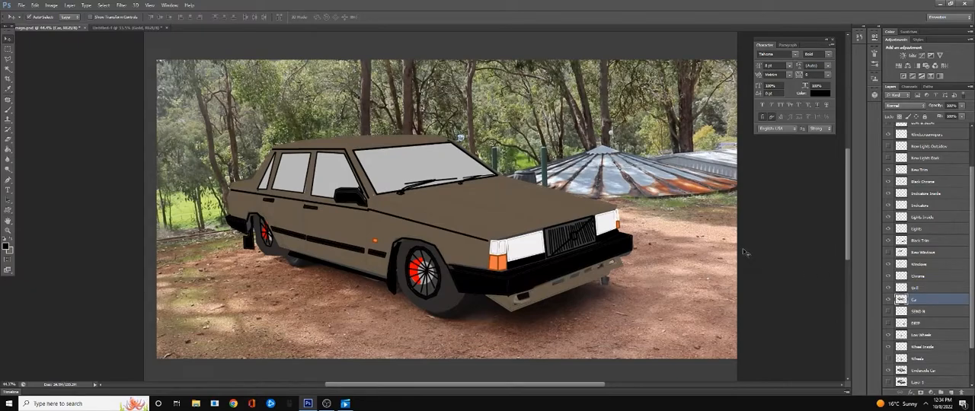
mouse_move(825, 205)
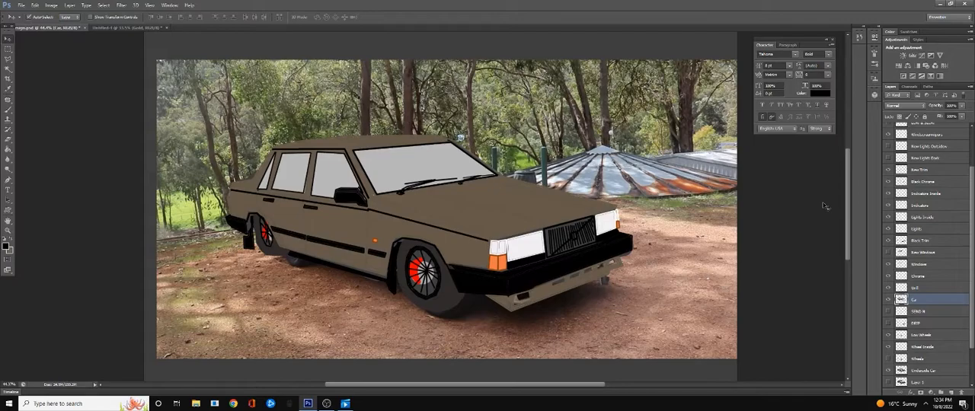
mouse_move(834, 208)
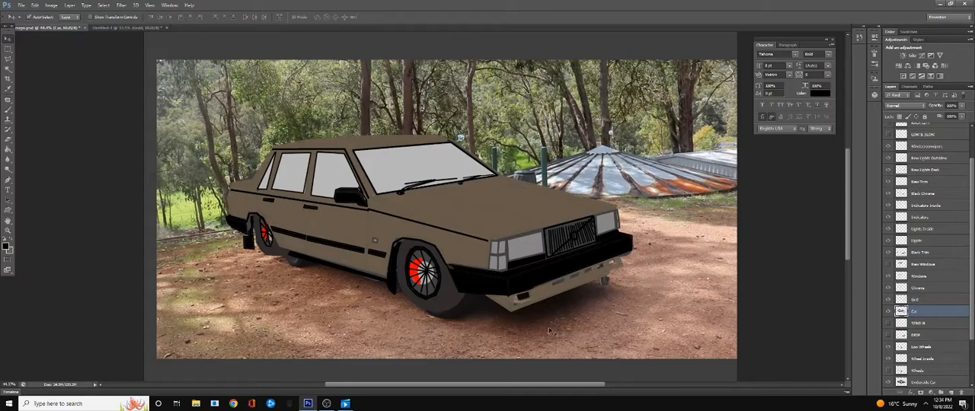
mouse_move(653, 333)
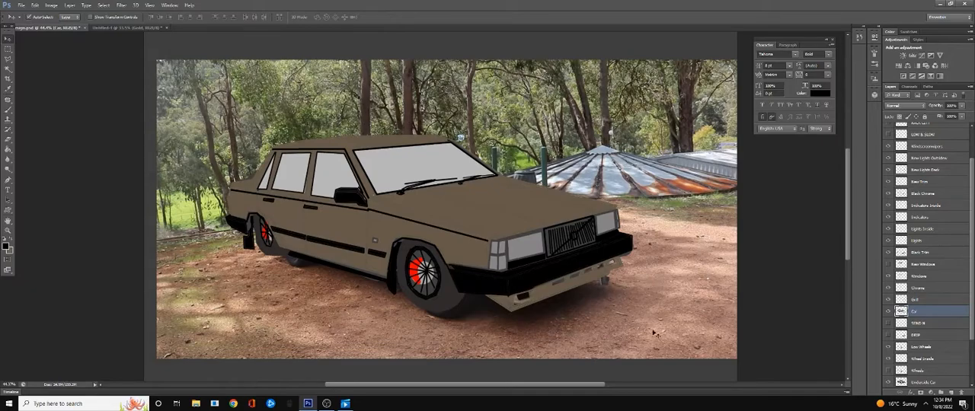
mouse_move(638, 220)
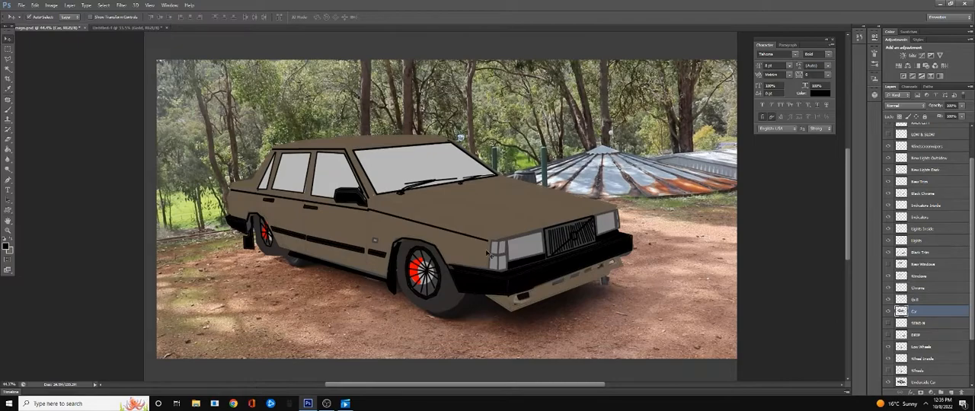
mouse_move(667, 270)
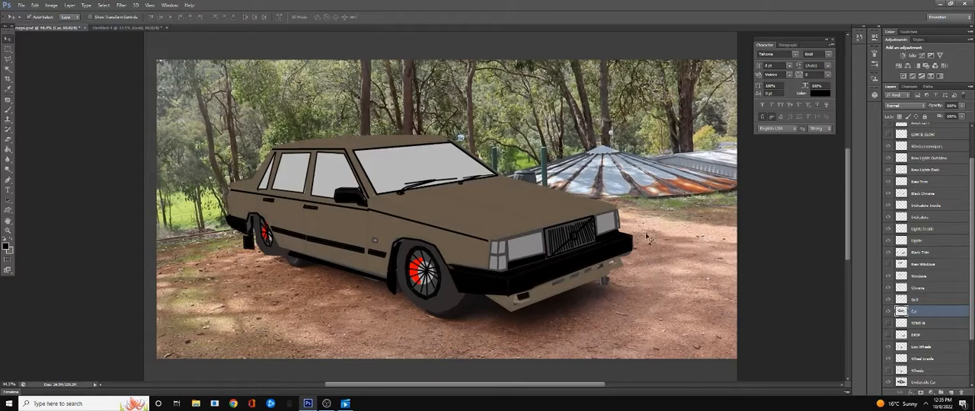
mouse_move(316, 249)
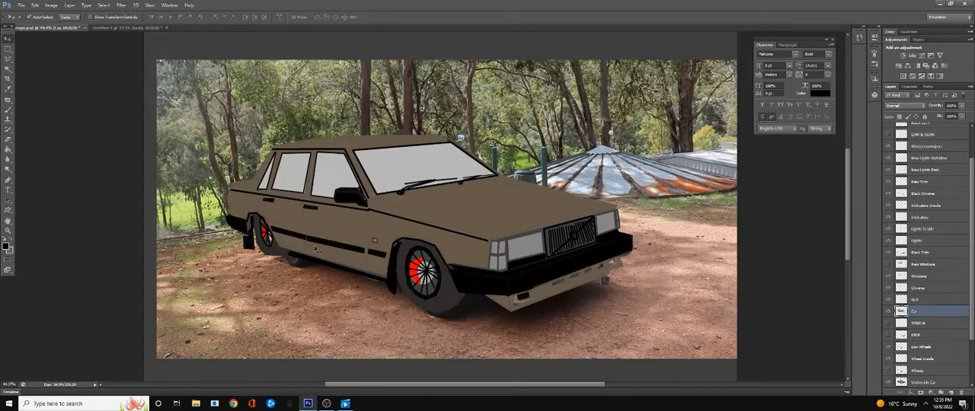
mouse_move(507, 278)
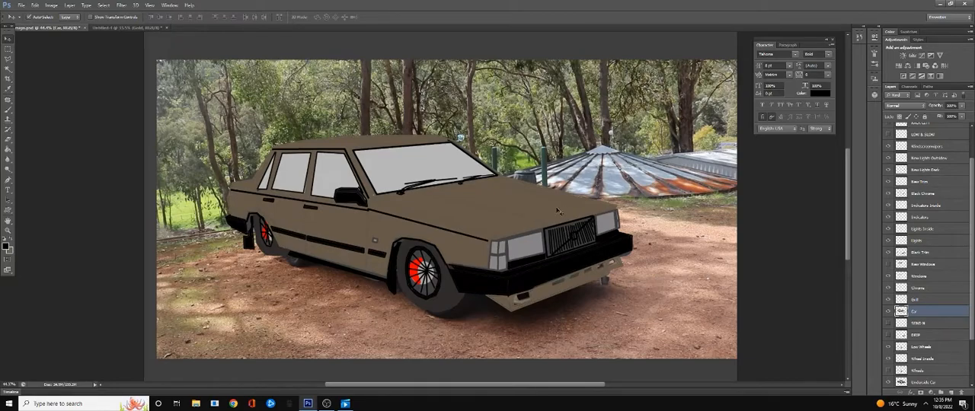
mouse_move(602, 230)
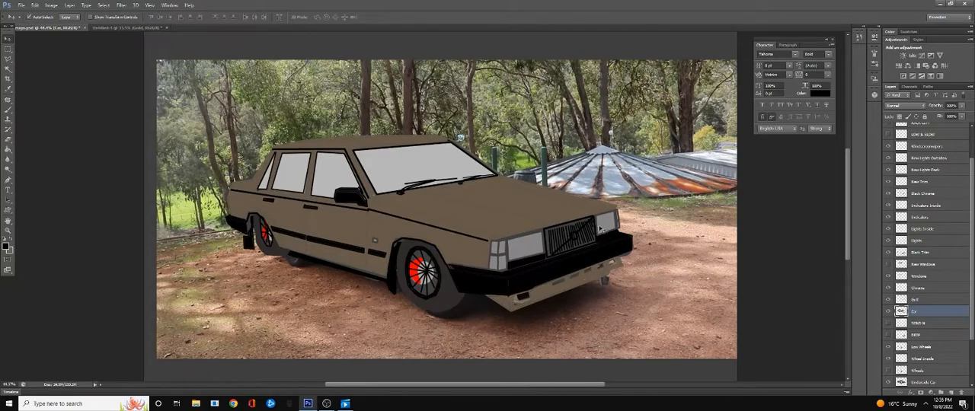
mouse_move(659, 271)
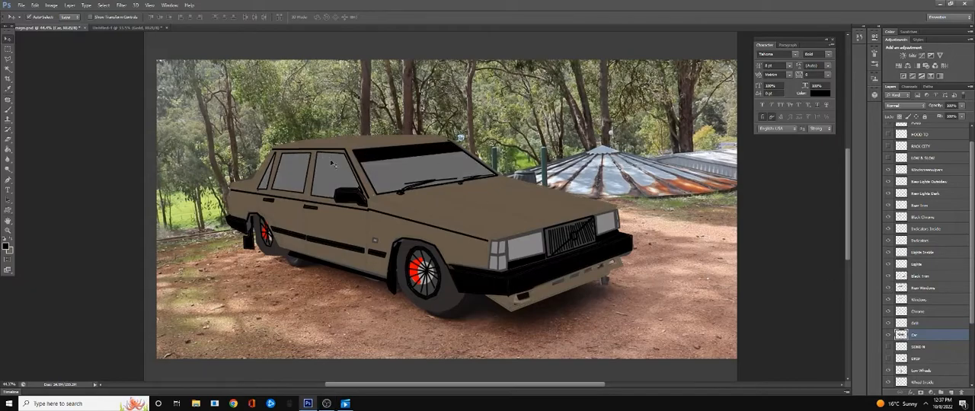
mouse_move(755, 153)
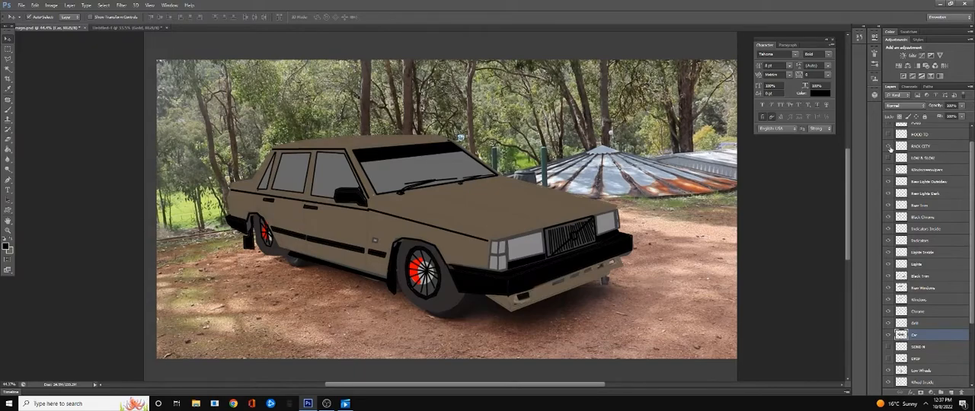
Show the dark sunstrip and tinted window layers on the Volvo
click(888, 146)
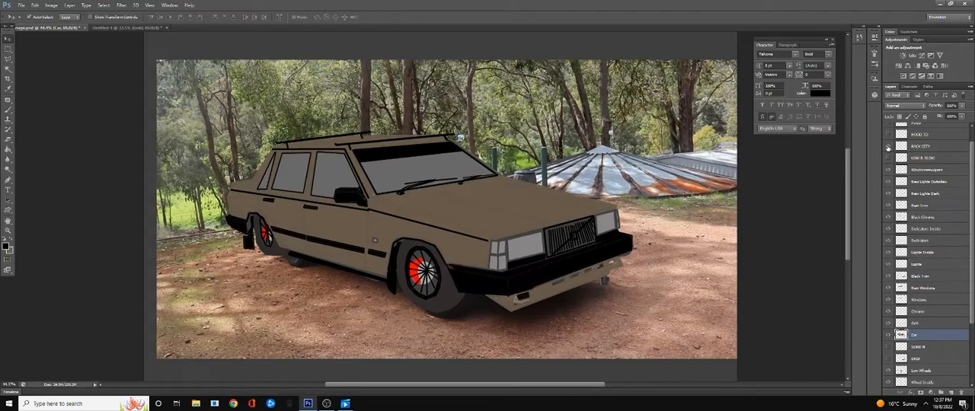
Reveal the black vented front skirt and rear ducktail spoiler layers
click(887, 146)
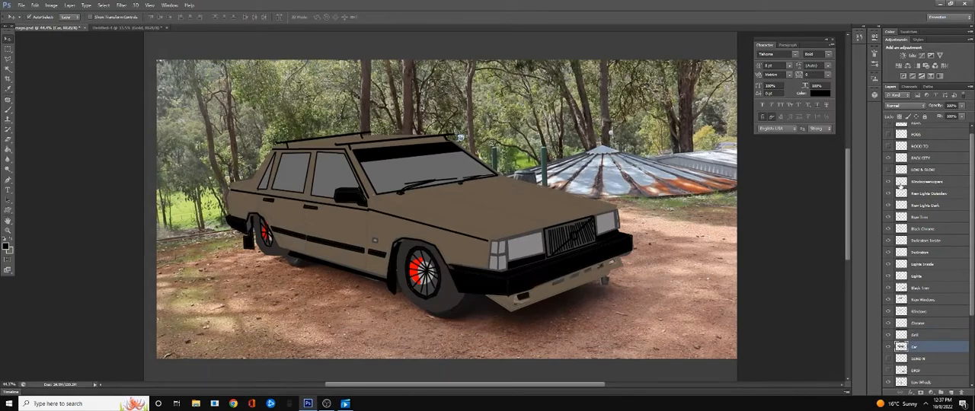
double_click(925, 194)
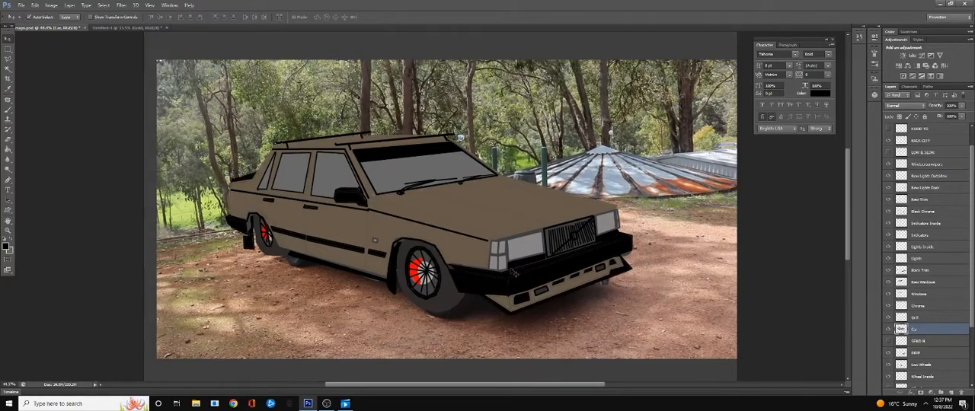
mouse_move(524, 284)
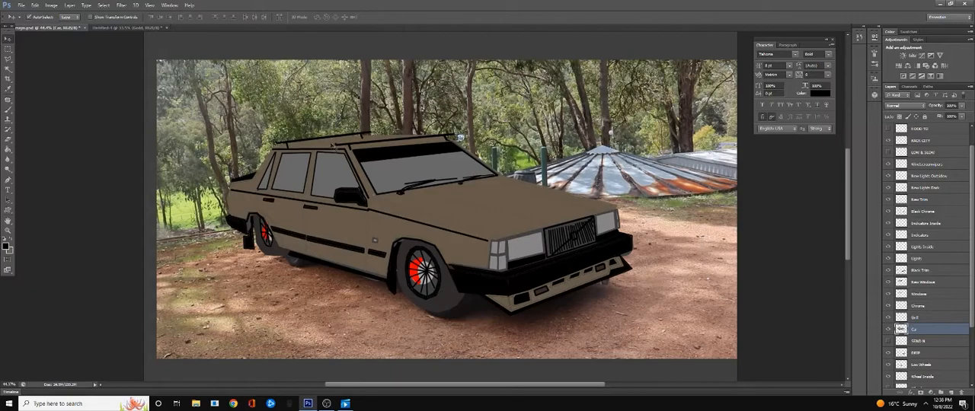
mouse_move(370, 200)
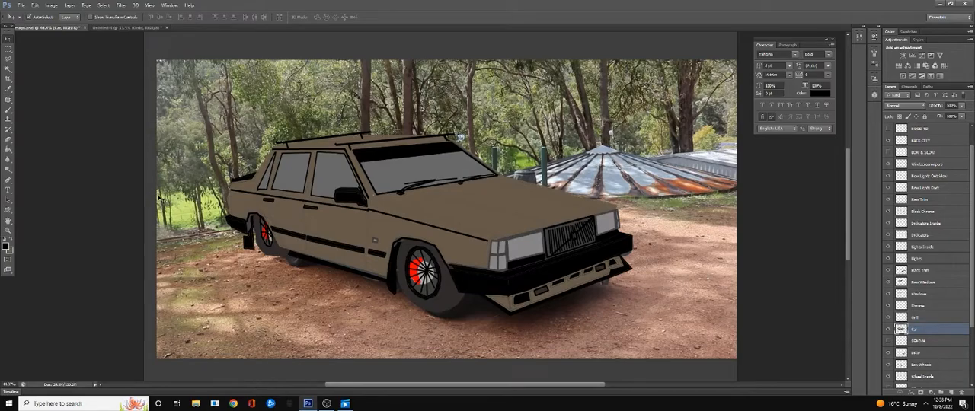
mouse_move(190, 225)
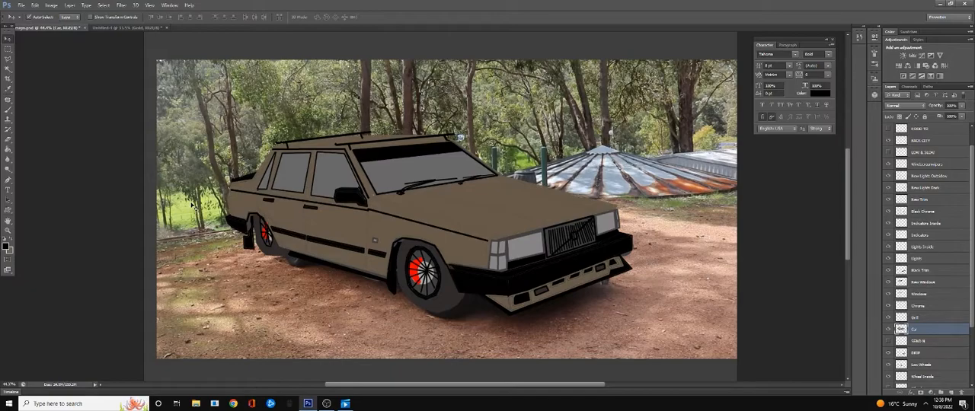
mouse_move(375, 244)
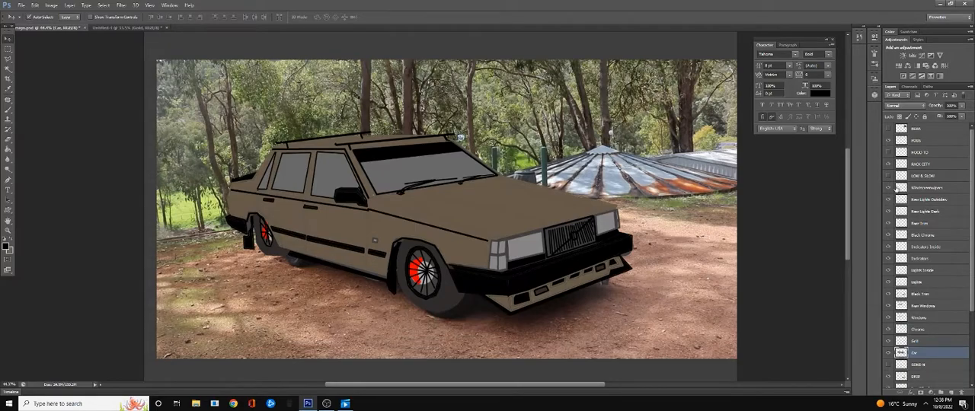
Show the 'LOW & SLOW' windscreen sunstrip and white tire sidewall lettering layers
click(888, 176)
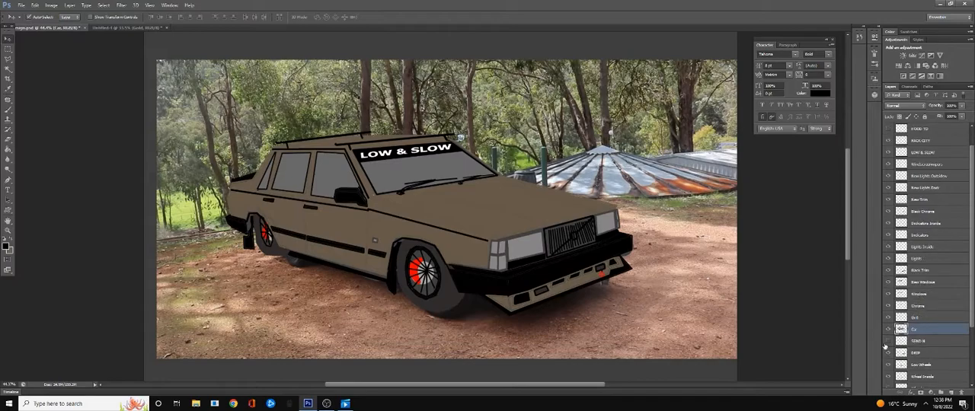
click(888, 340)
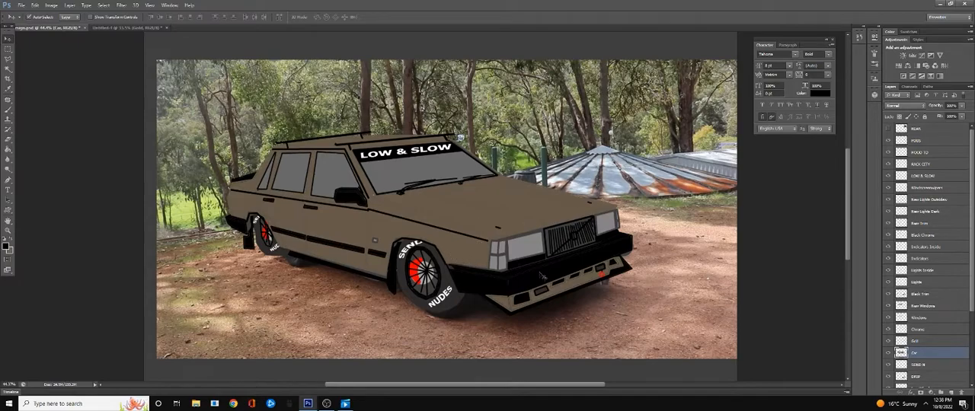
mouse_move(524, 235)
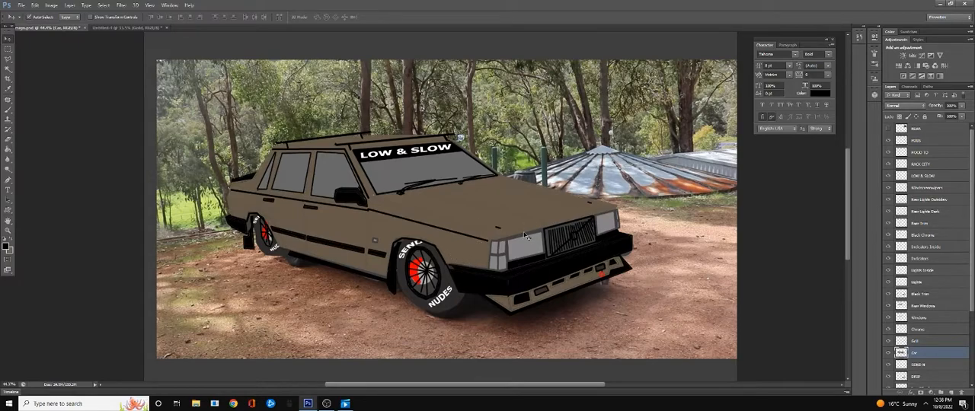
mouse_move(522, 230)
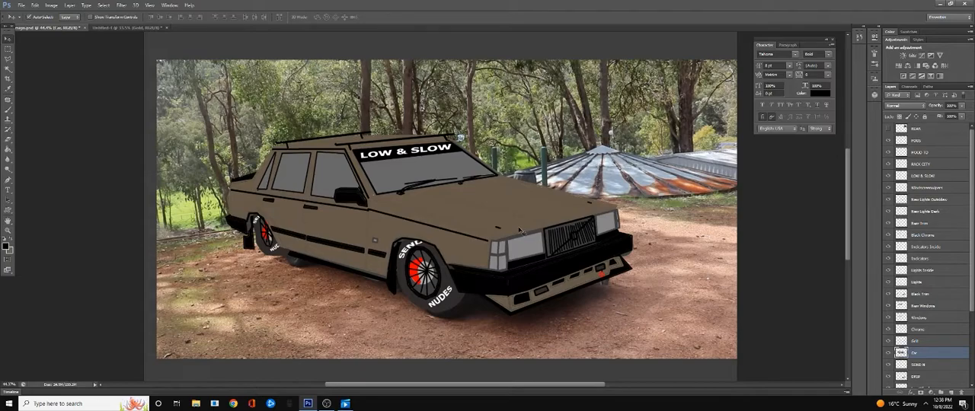
mouse_move(533, 225)
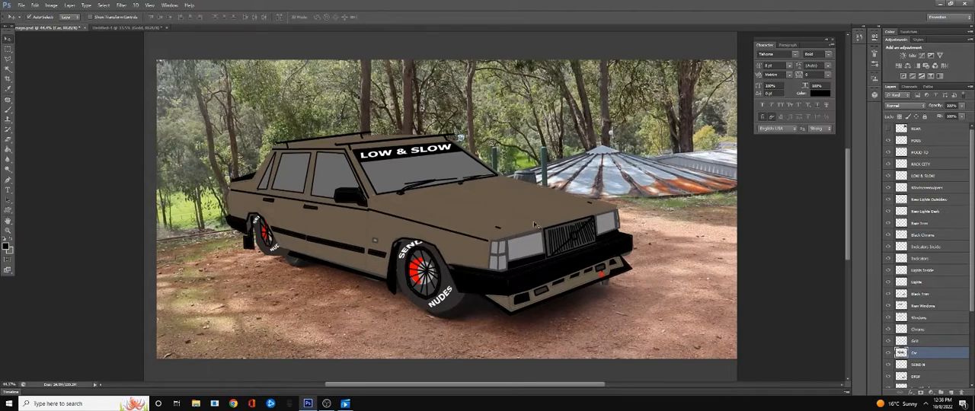
mouse_move(586, 259)
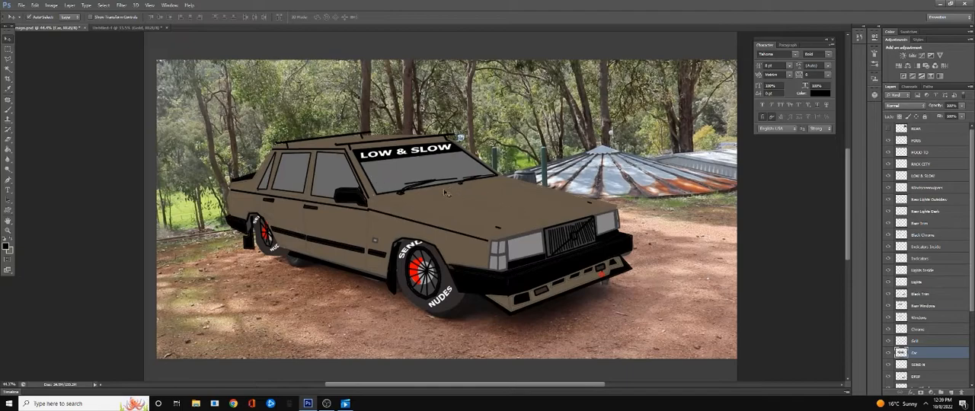
mouse_move(523, 222)
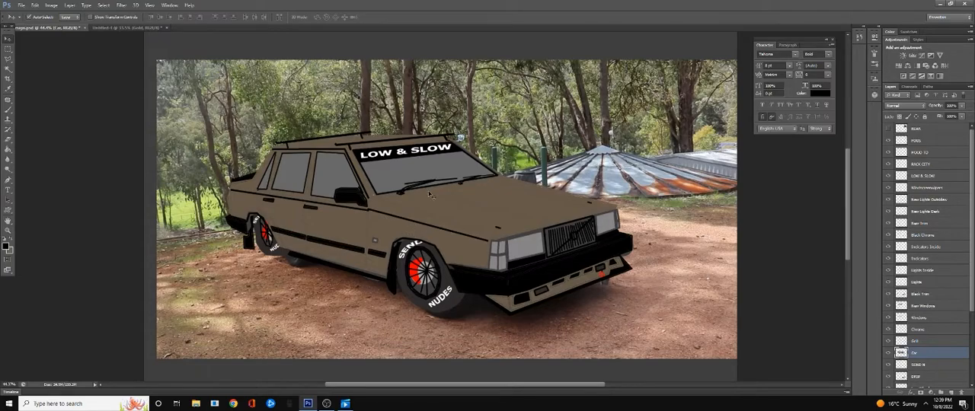
mouse_move(602, 236)
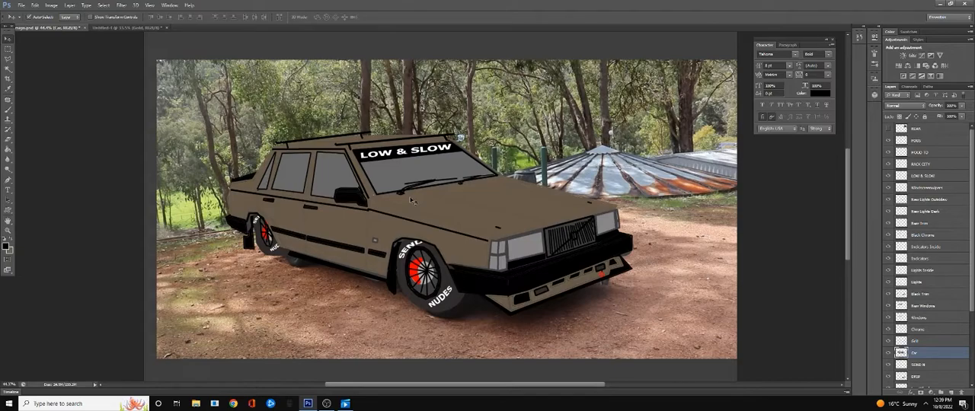
mouse_move(486, 250)
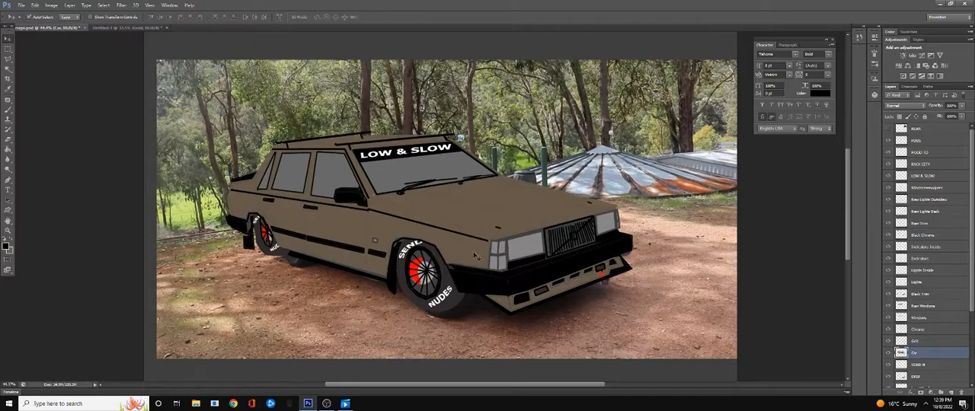
mouse_move(628, 301)
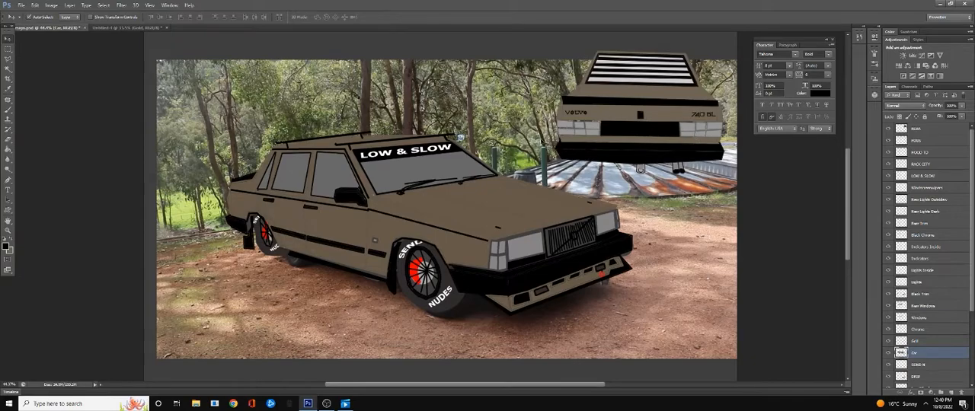
mouse_move(669, 207)
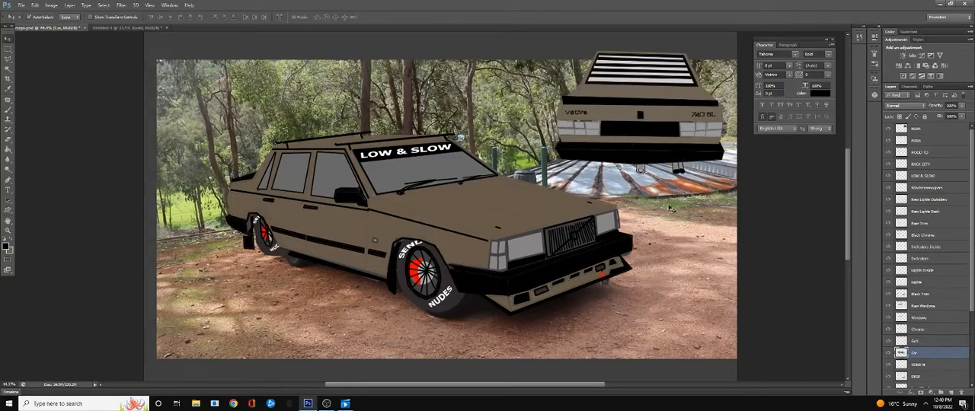
mouse_move(685, 201)
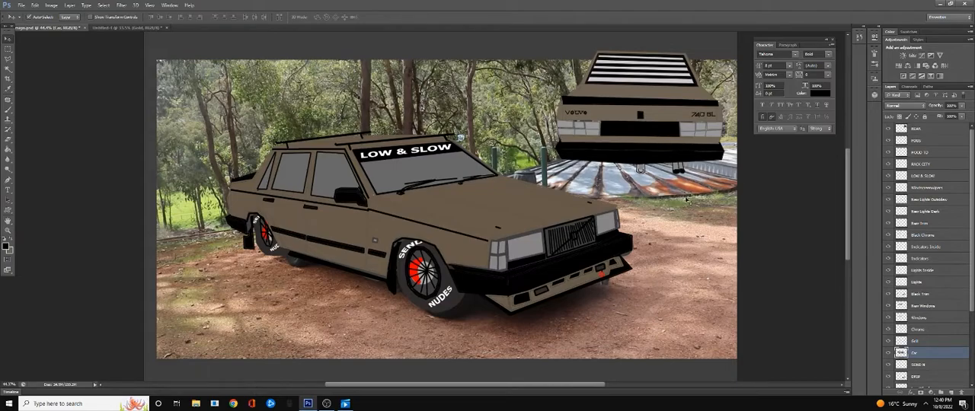
mouse_move(373, 204)
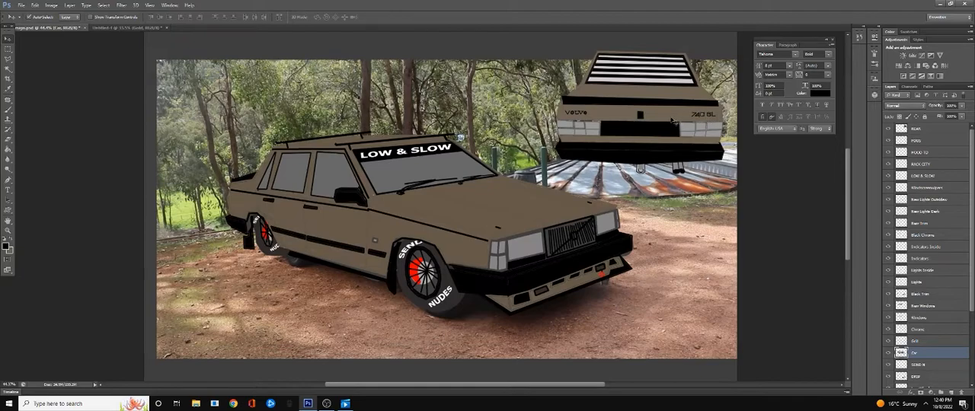
mouse_move(698, 128)
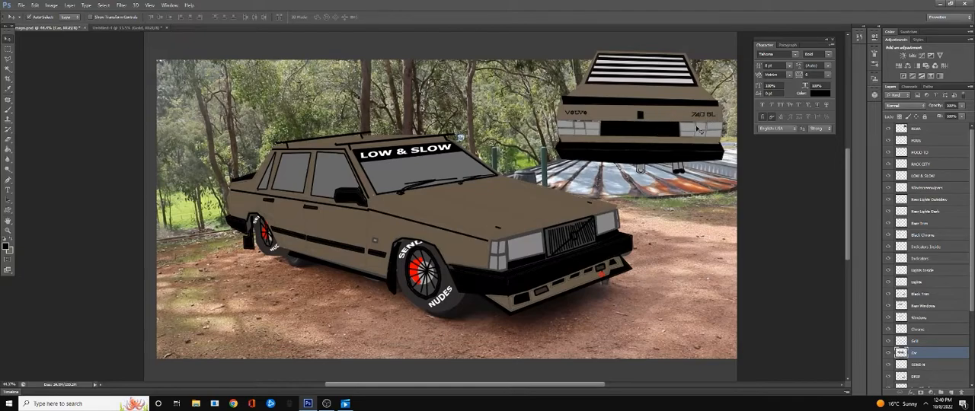
mouse_move(689, 134)
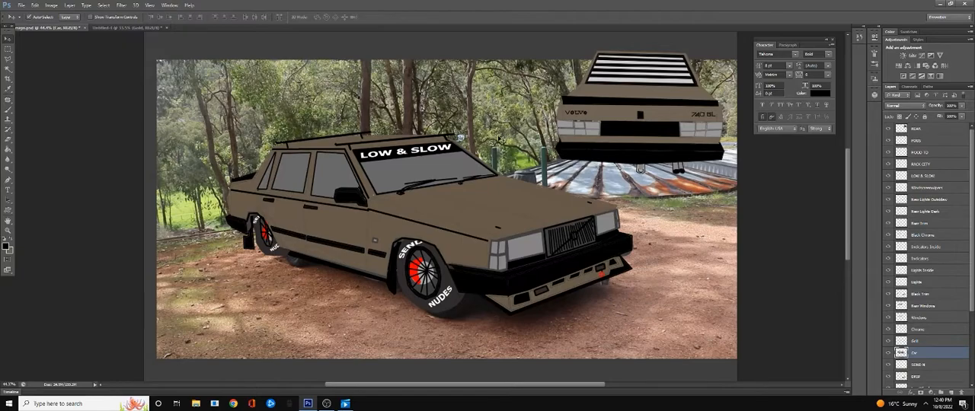
mouse_move(642, 129)
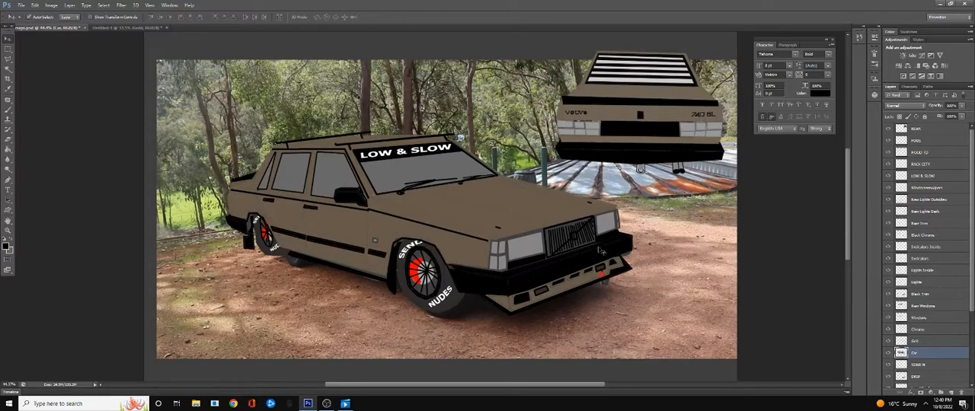
mouse_move(600, 253)
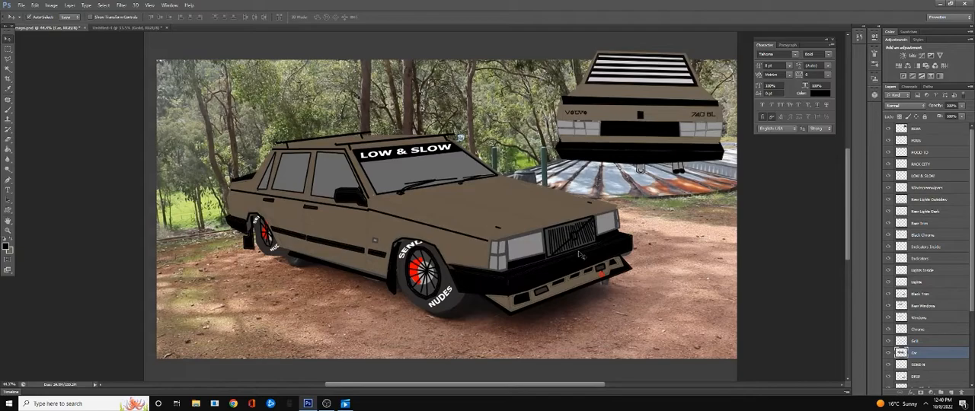
mouse_move(371, 310)
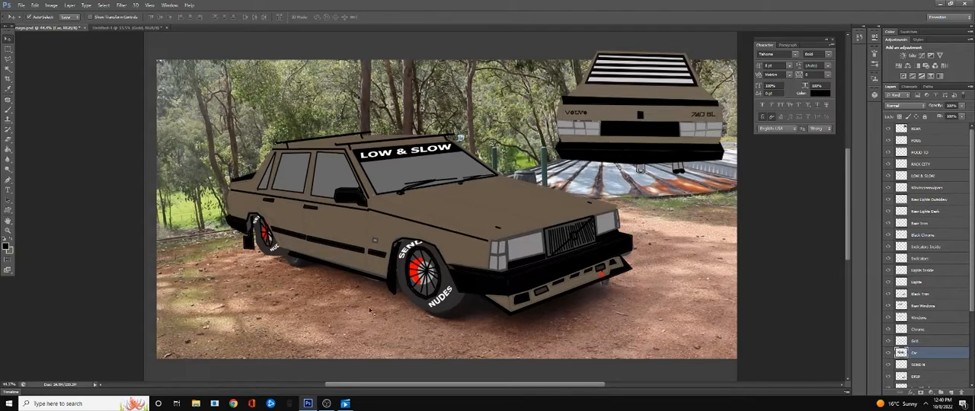
mouse_move(398, 284)
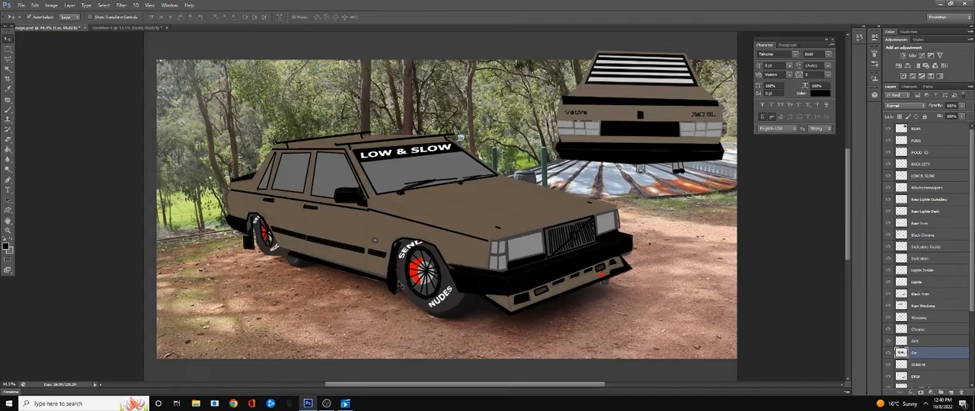